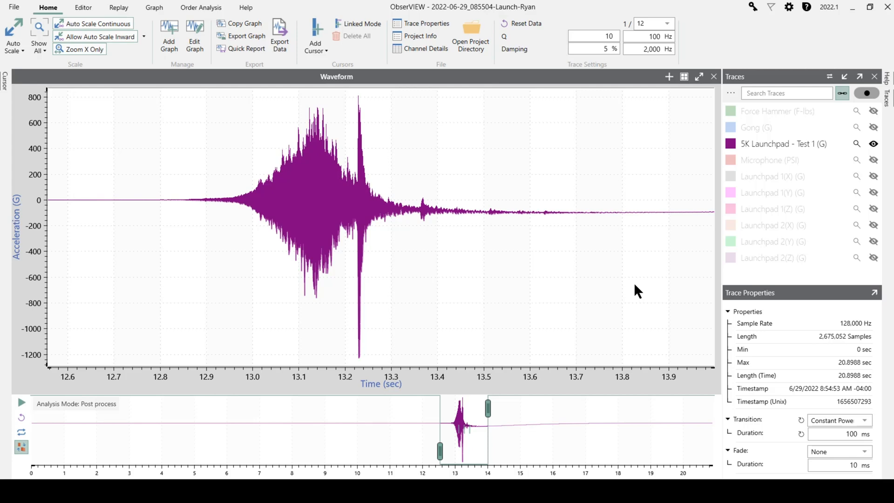
mouse_move(699, 333)
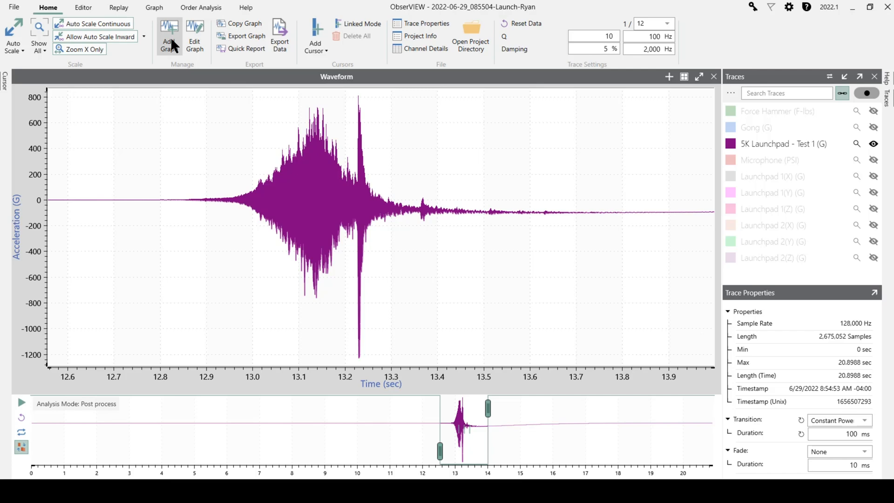
Add a Shock Response Spectrum graph with every trace off except 5K Launchpad - Test 1
click(170, 35)
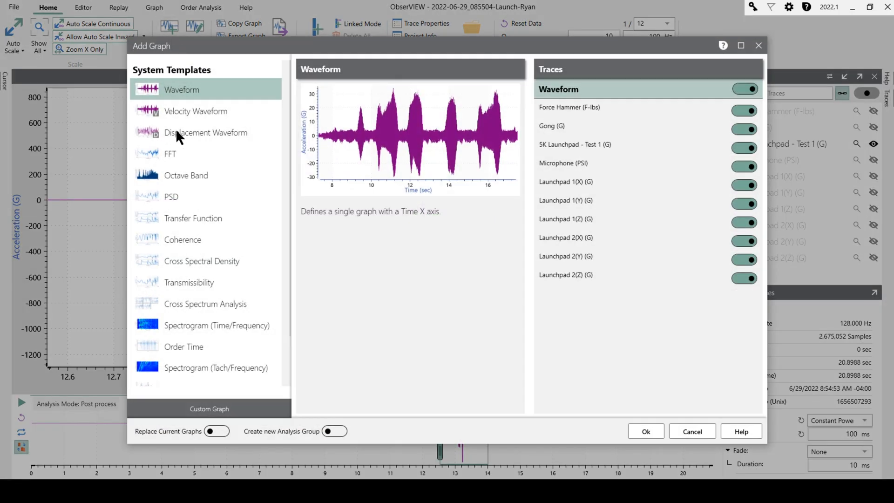
scroll(down, 3)
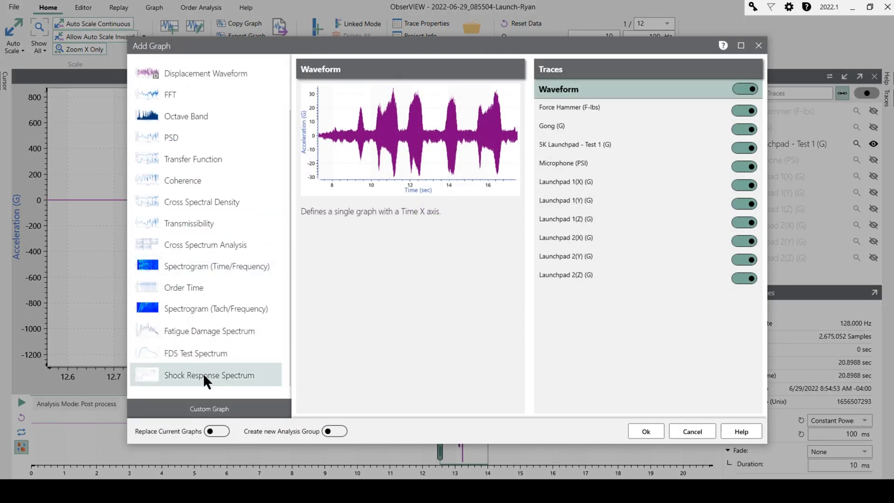
click(208, 375)
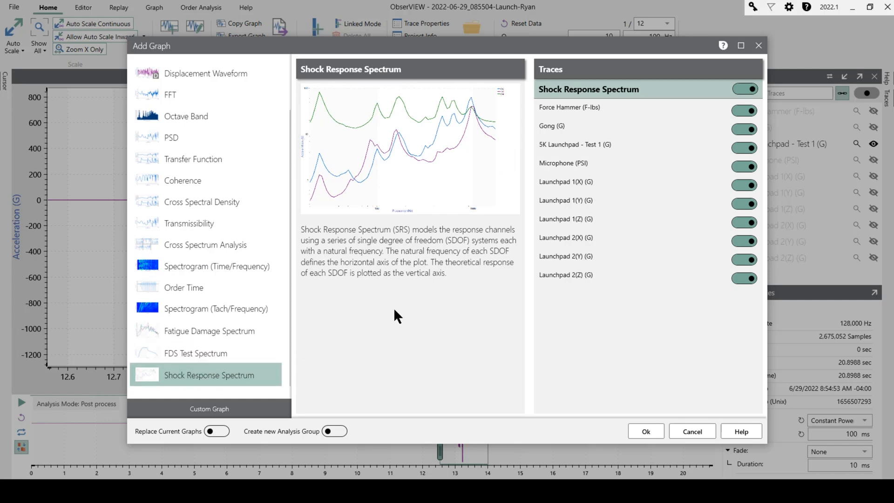
click(744, 89)
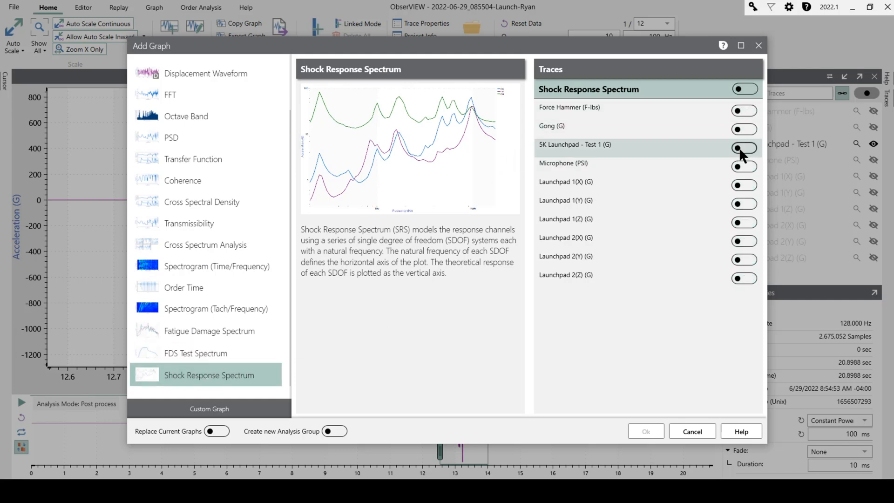
click(743, 148)
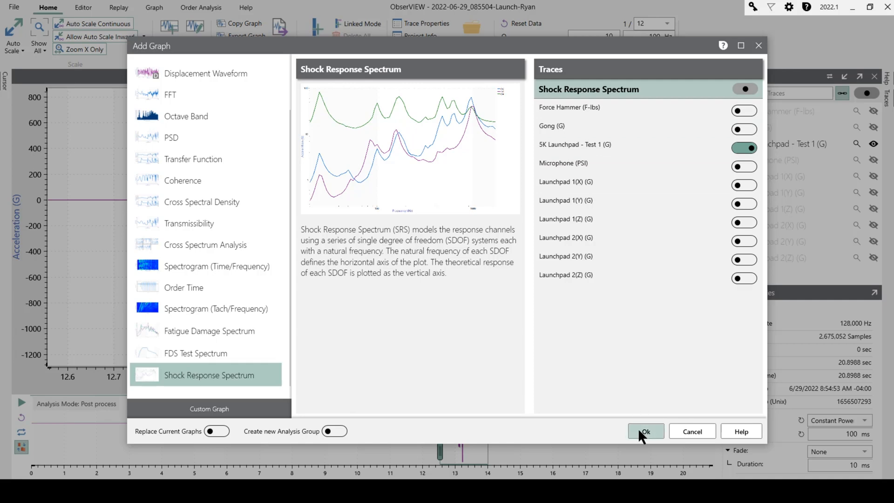
click(644, 431)
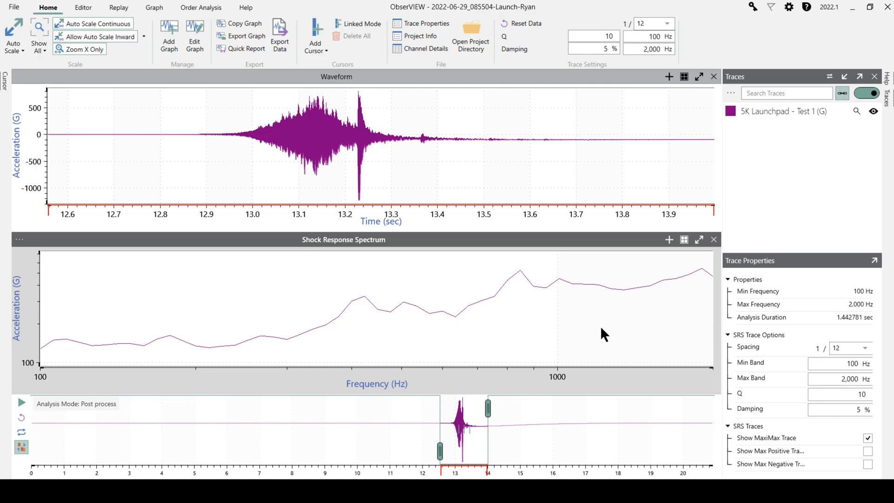
mouse_move(572, 351)
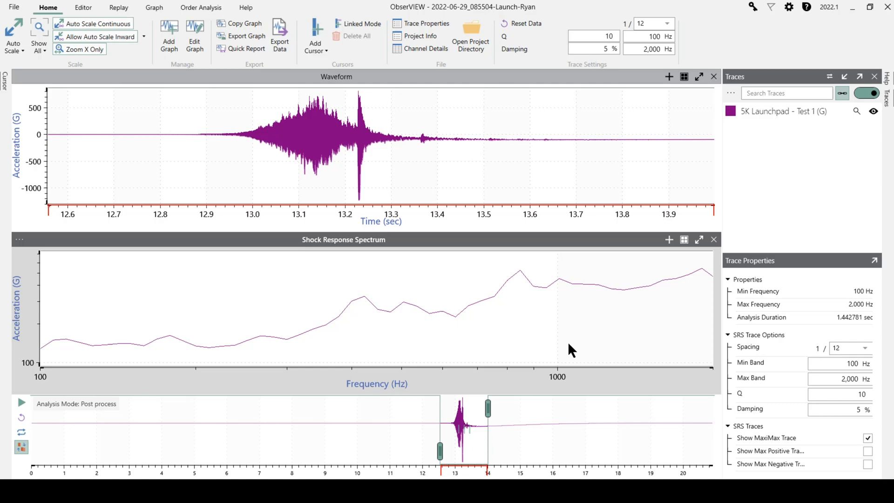
mouse_move(562, 333)
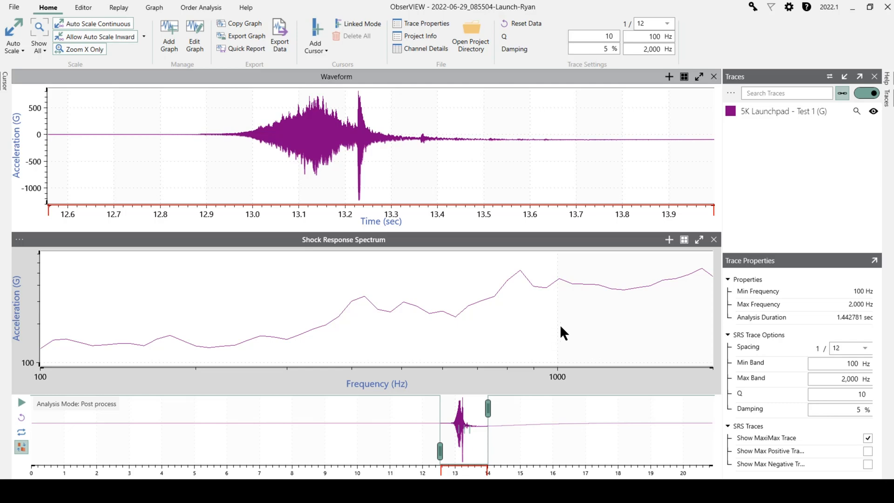
mouse_move(556, 315)
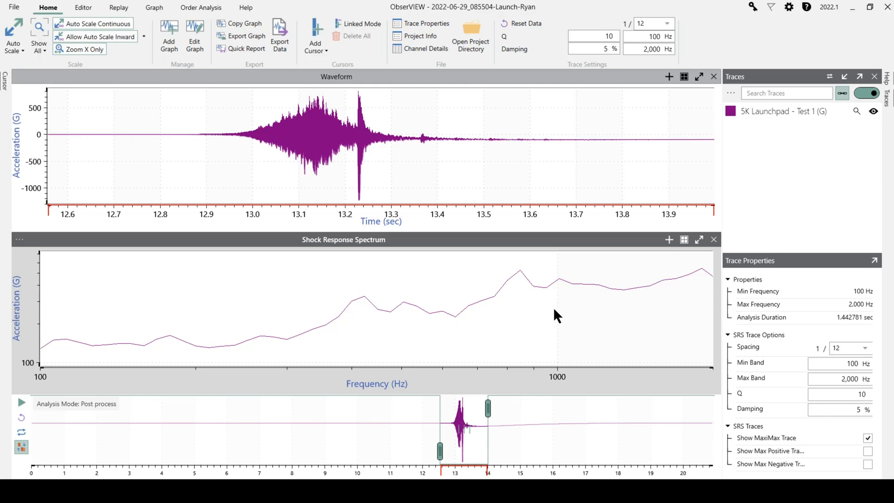
mouse_move(275, 316)
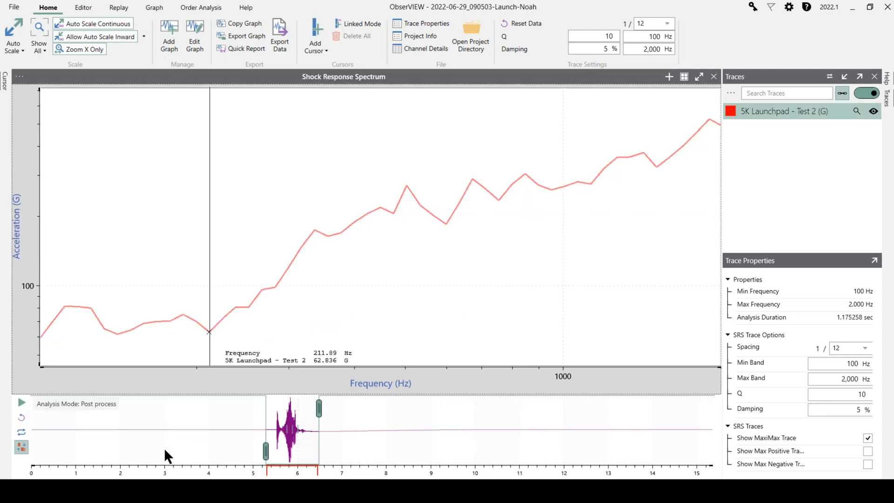
mouse_move(178, 442)
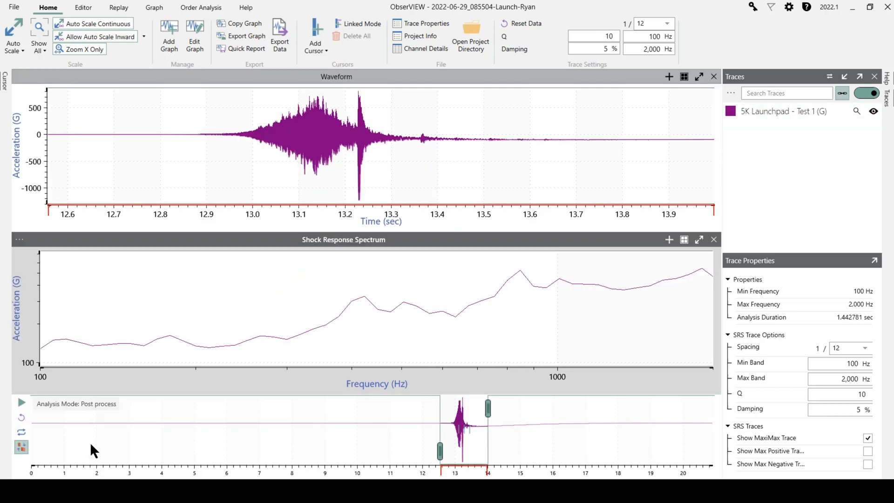
mouse_move(435, 354)
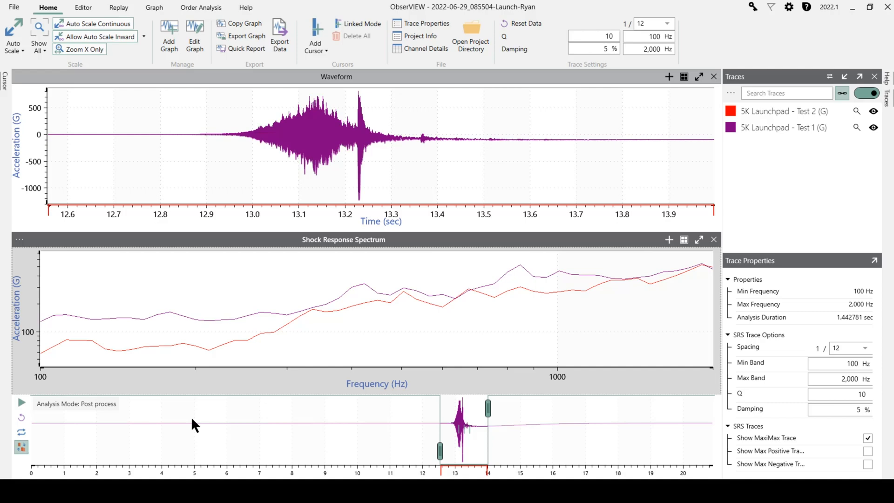
mouse_move(544, 343)
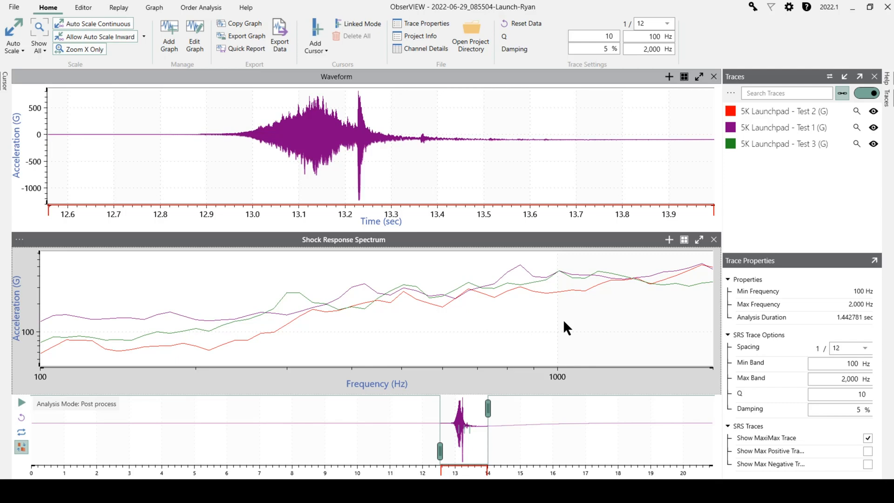
mouse_move(674, 333)
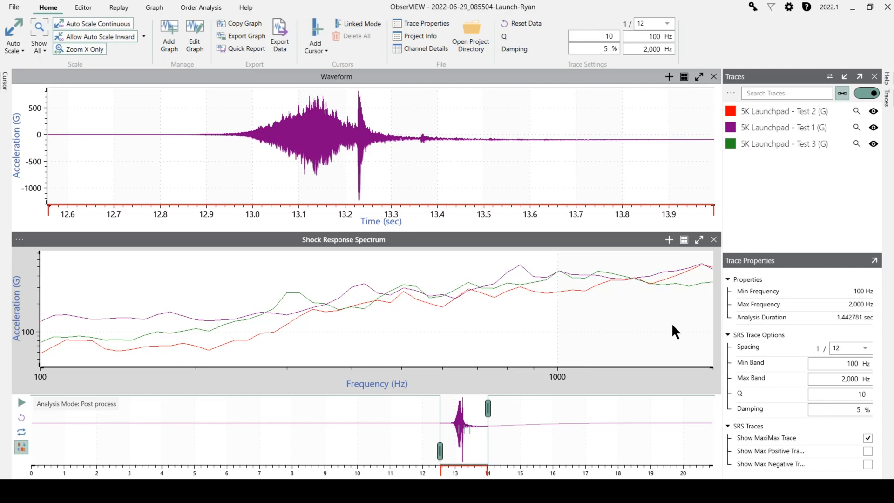
mouse_move(668, 318)
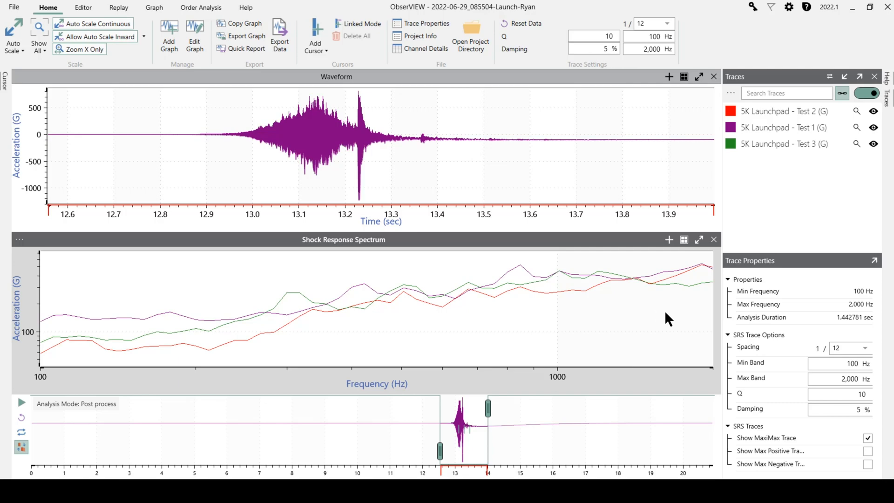
mouse_move(815, 34)
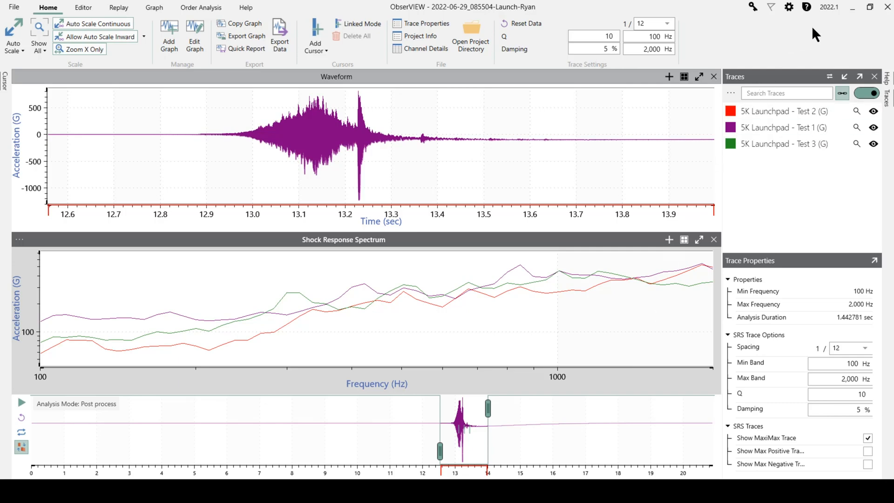
mouse_move(789, 7)
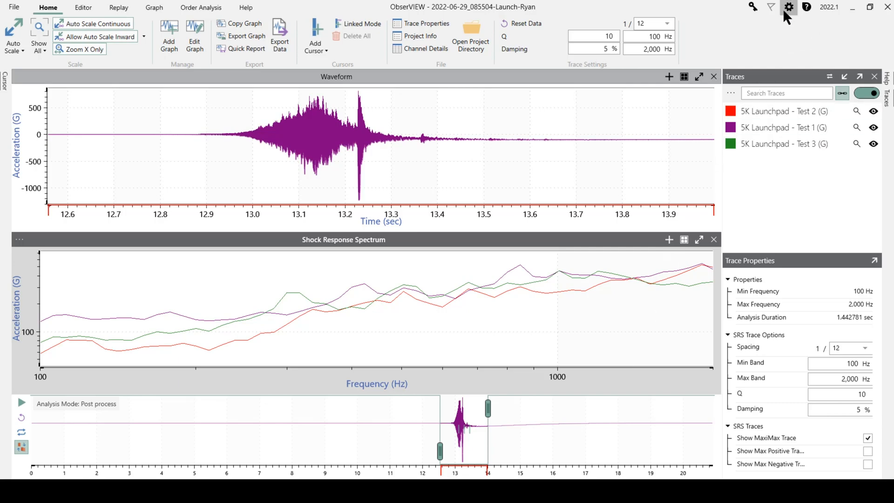
Enable the Math Traces option under Technology Previews in the program settings
click(788, 7)
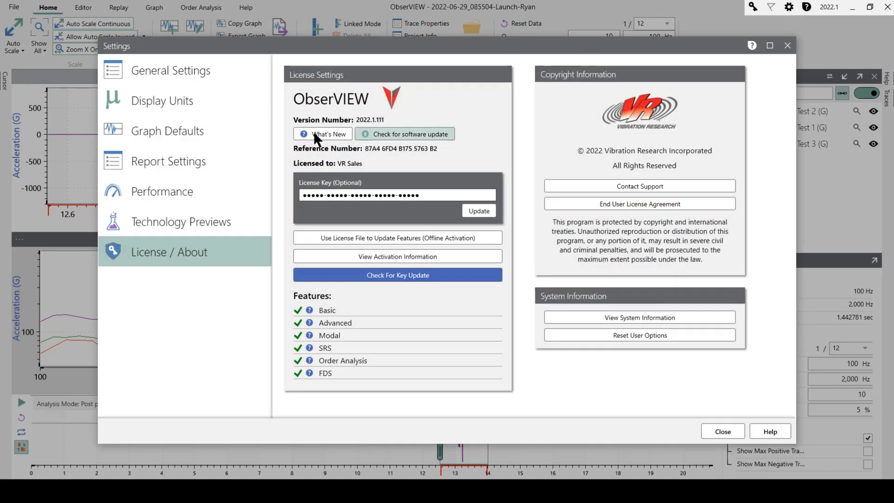
click(181, 221)
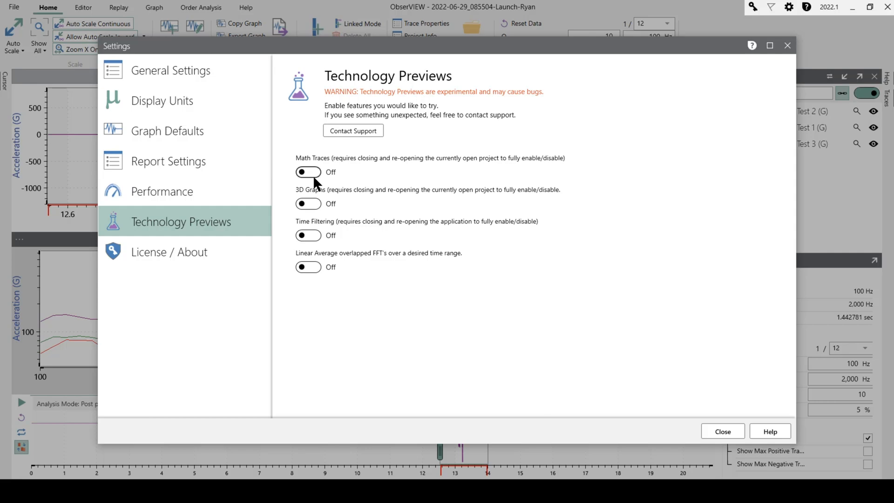
click(308, 172)
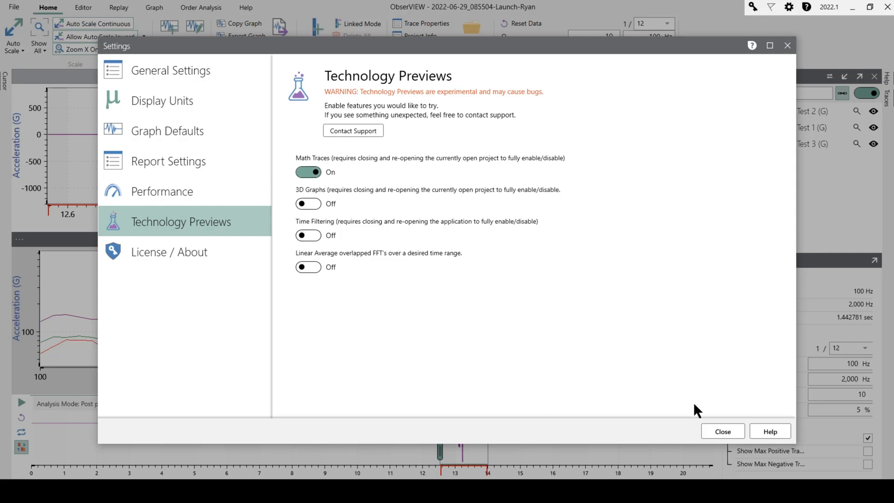
click(722, 430)
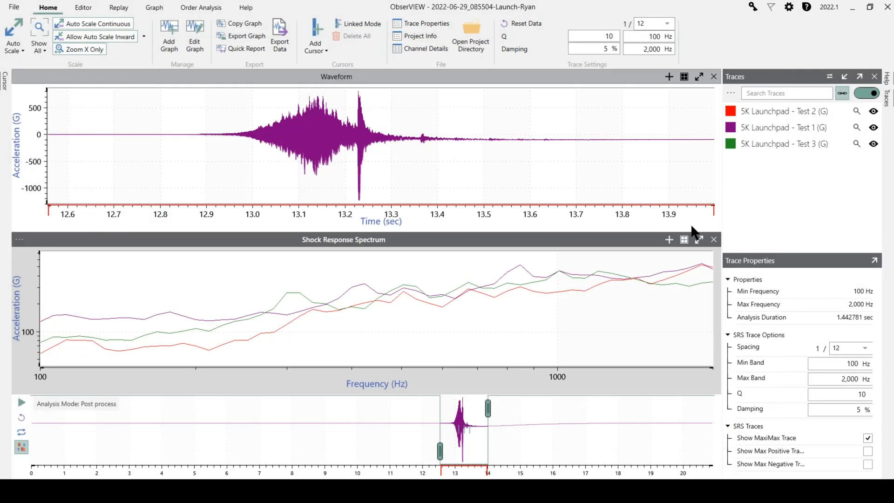
mouse_move(734, 14)
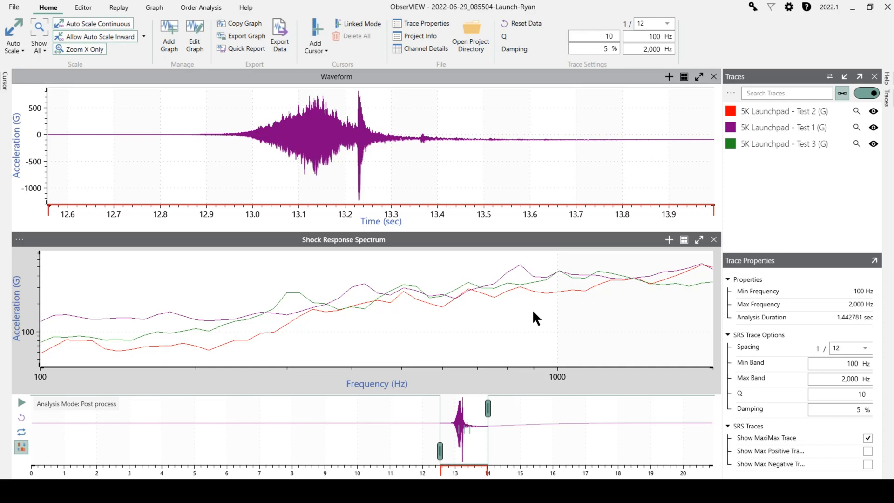
mouse_move(510, 272)
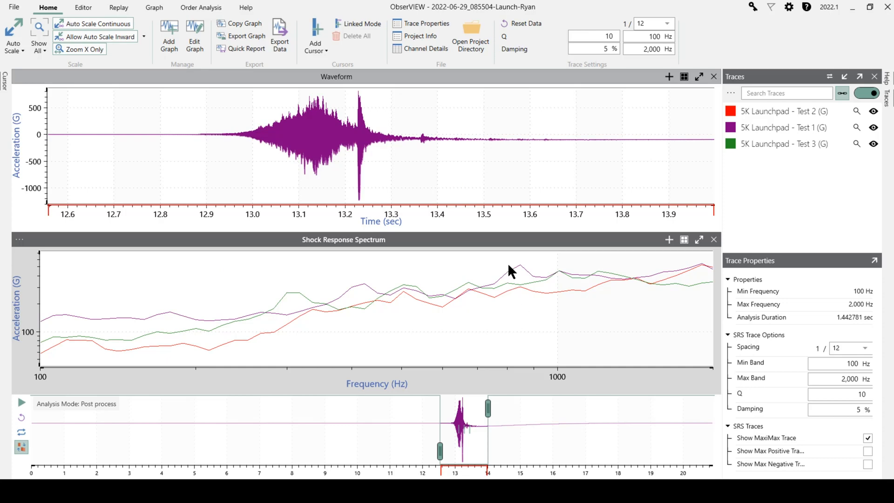
From the spectrum graph's menu, start a new math trace using the Max() function
right_click(508, 271)
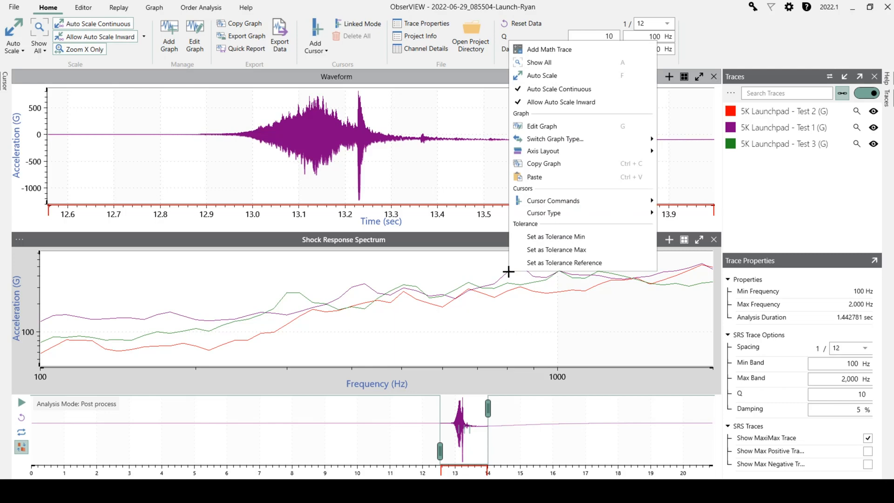
mouse_move(586, 76)
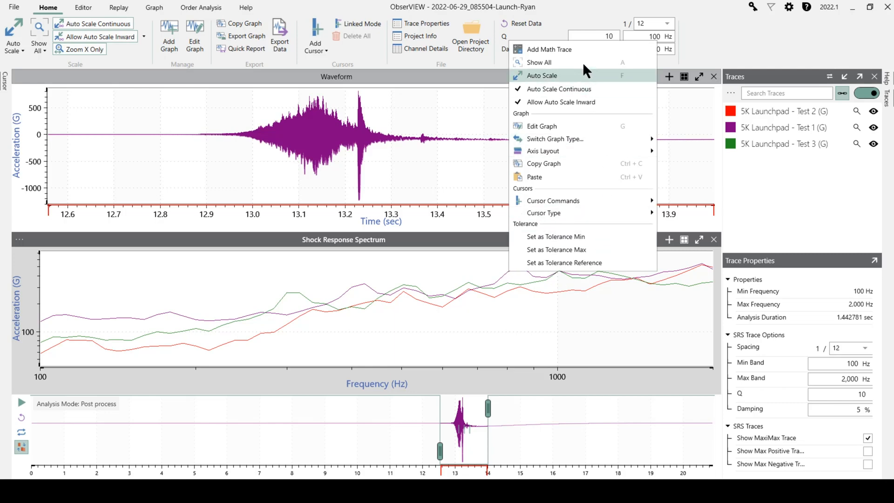
mouse_move(581, 50)
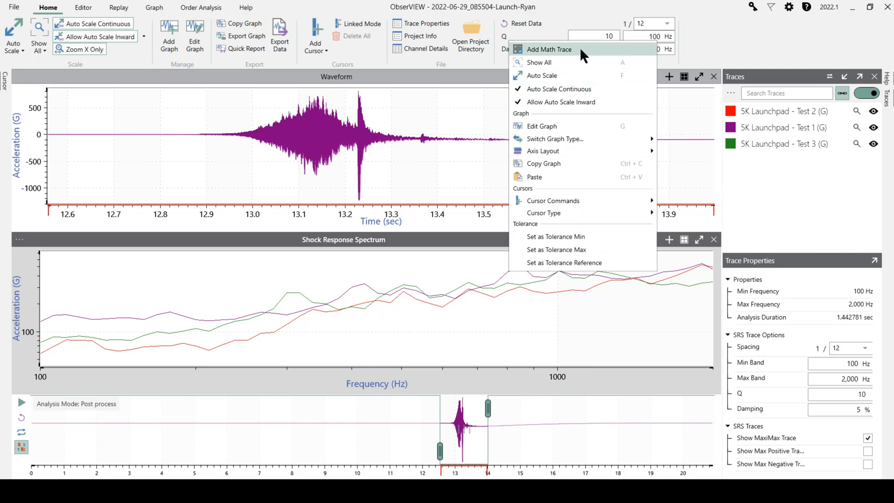
click(549, 49)
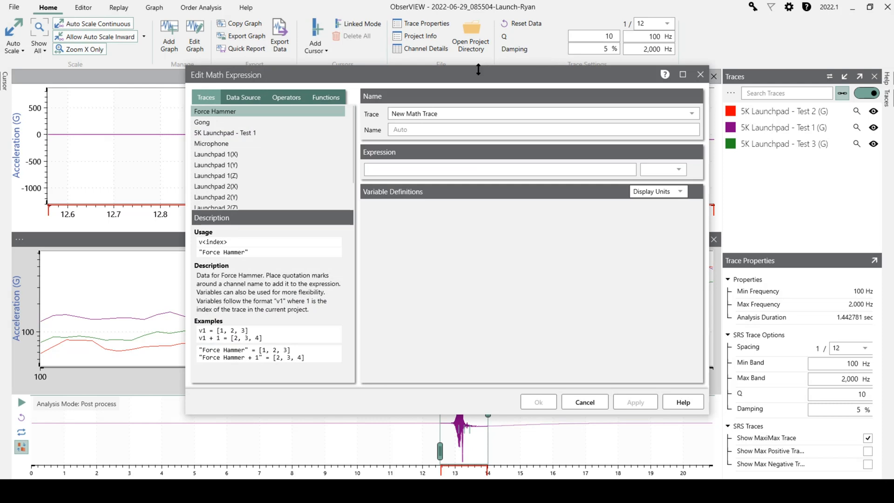
mouse_move(380, 80)
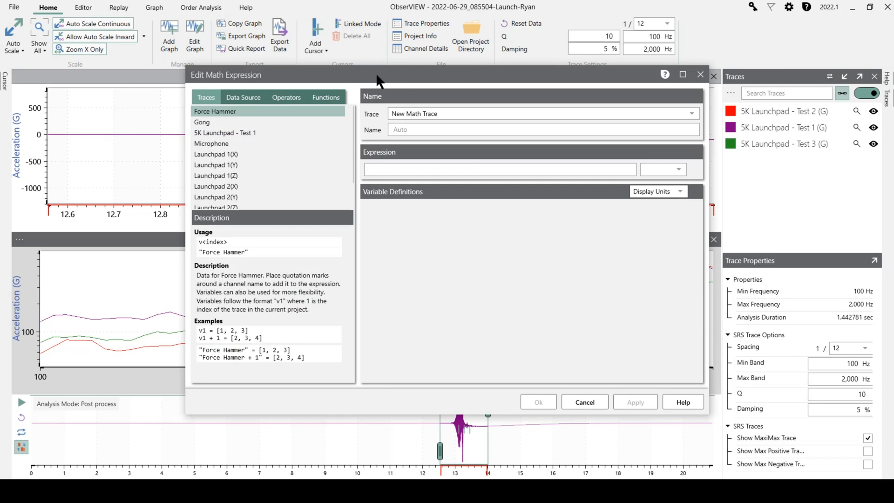
mouse_move(337, 101)
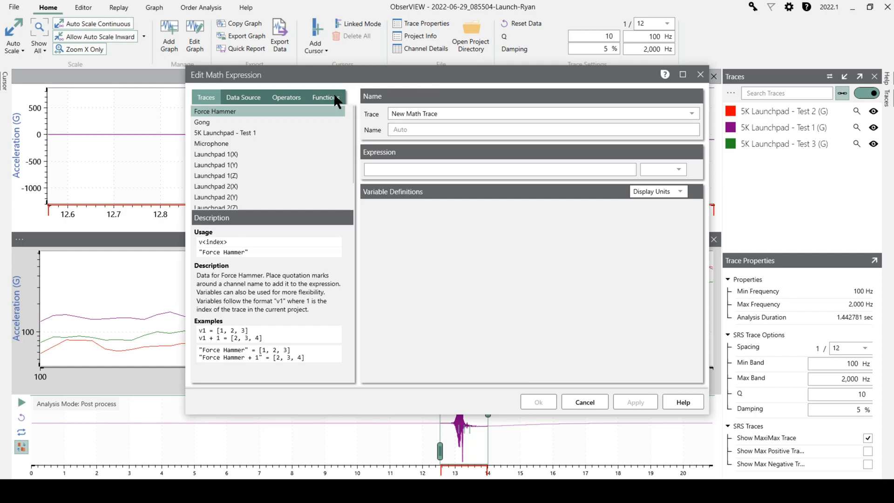
click(325, 97)
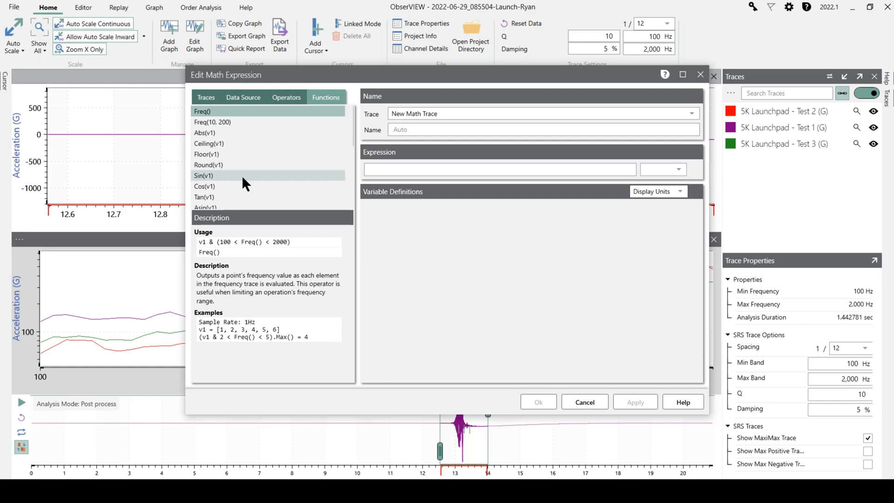
scroll(down, 3)
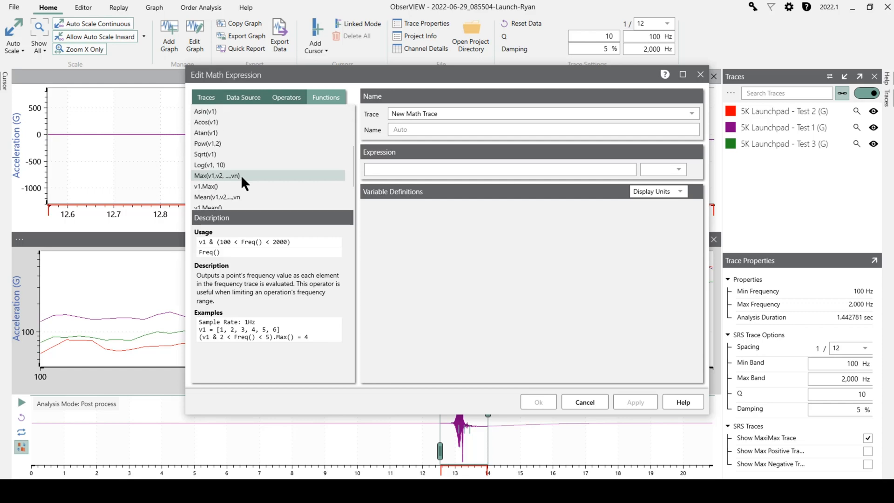
mouse_move(233, 175)
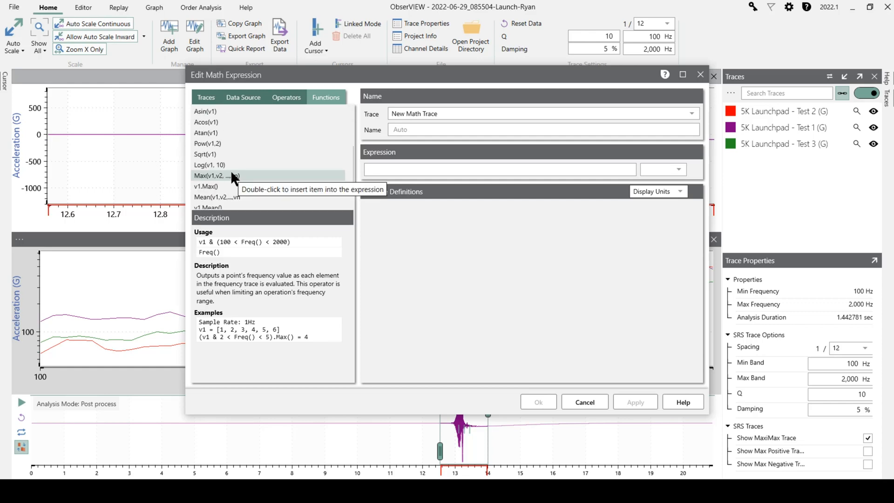
double_click(215, 175)
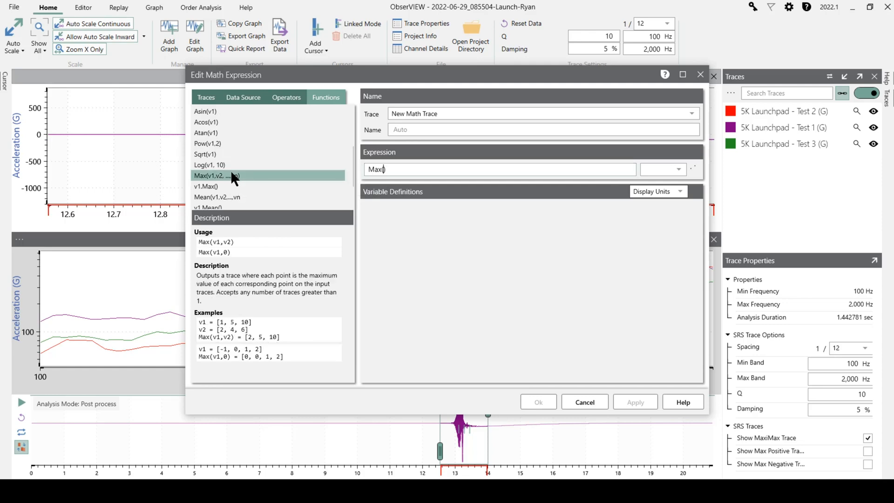
mouse_move(205, 105)
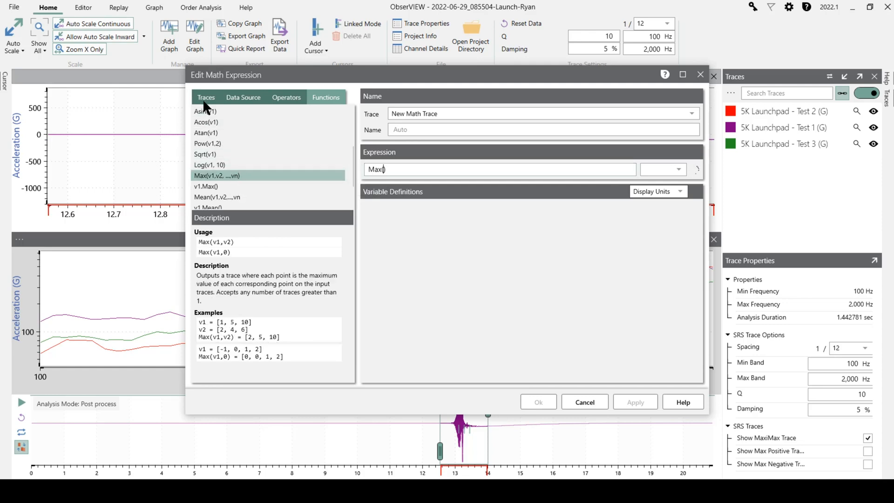
Fill Max() with the 5K Launchpad test traces and accept the math trace
click(206, 97)
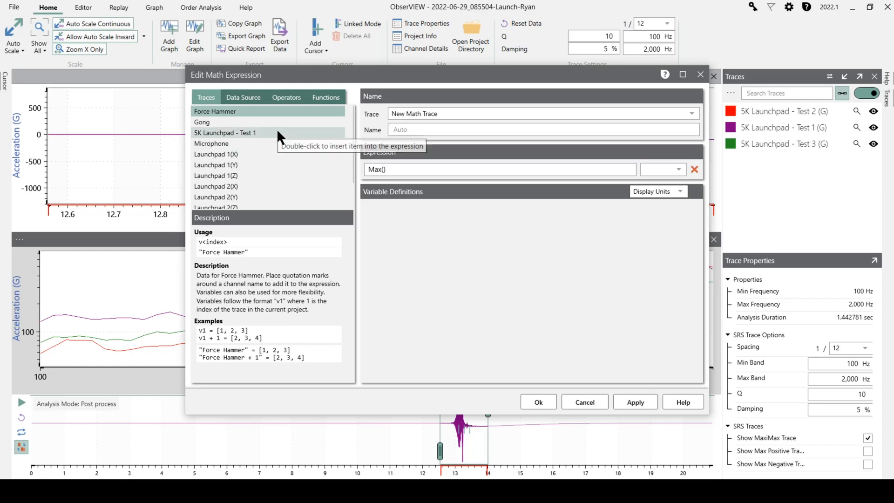
double_click(224, 132)
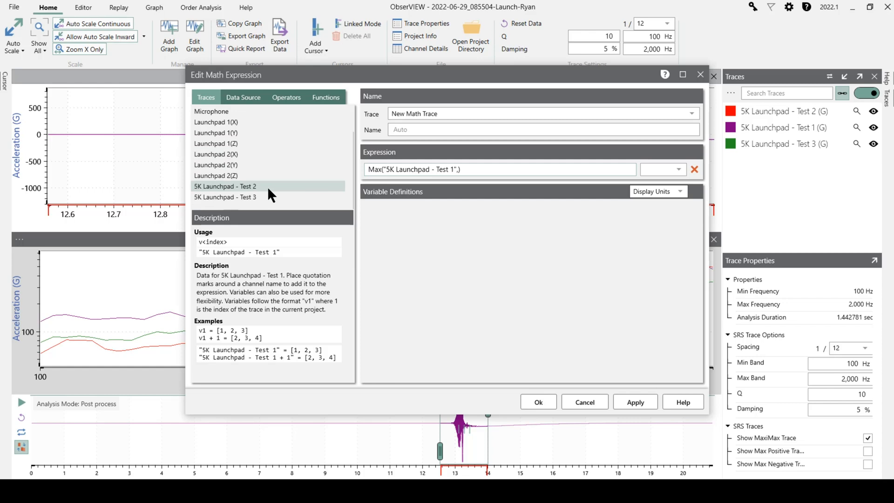
double_click(225, 185)
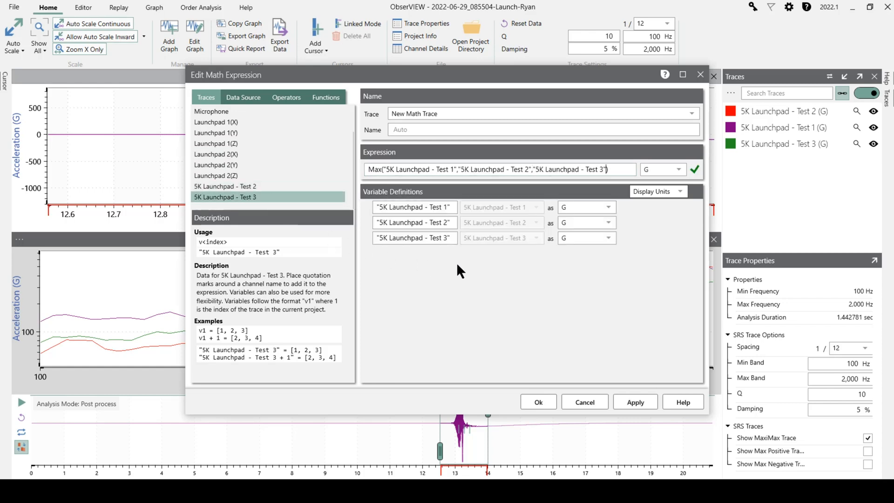
mouse_move(721, 171)
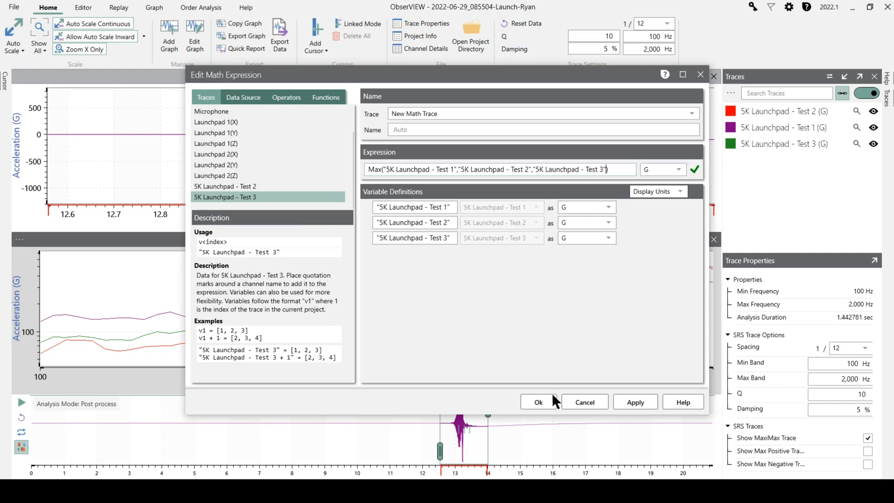
click(538, 401)
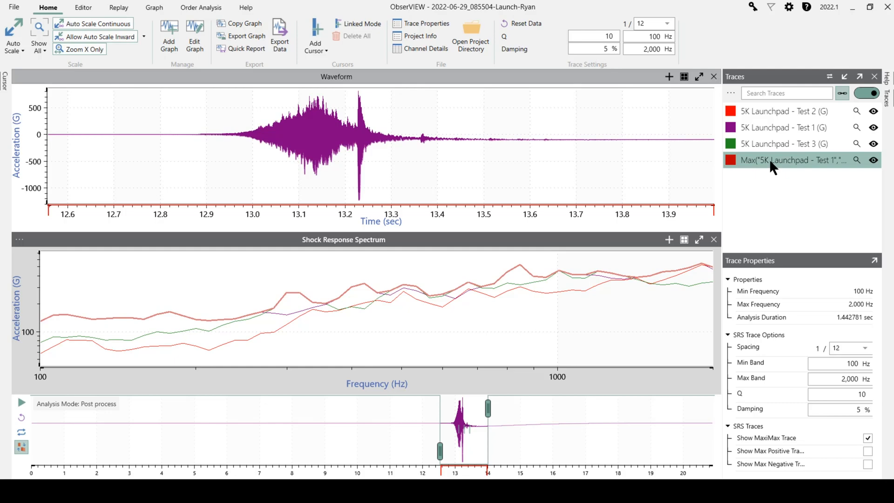
mouse_move(558, 271)
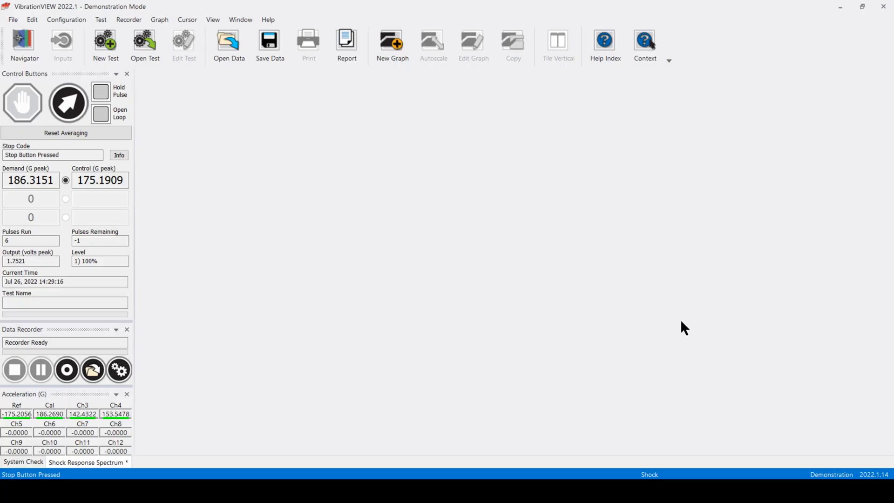
mouse_move(583, 288)
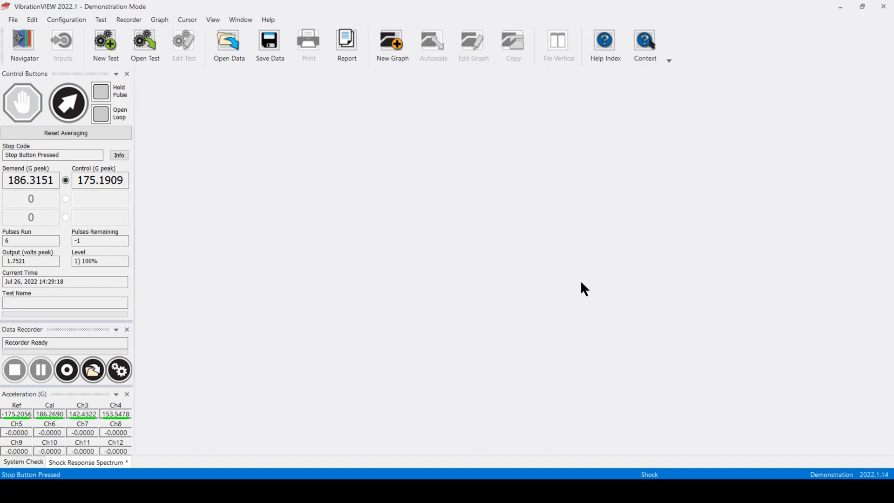
mouse_move(578, 287)
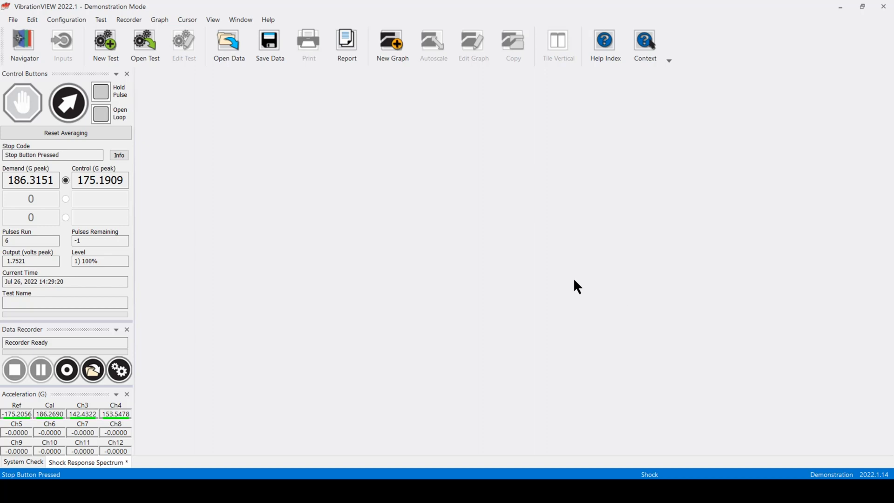
mouse_move(277, 129)
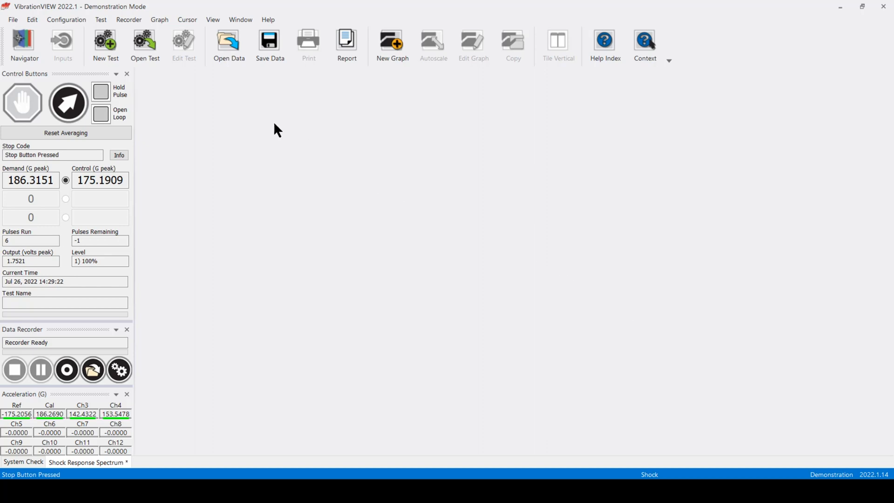
Open the Shock Response Spectrum Test Settings via Edit Test
click(104, 43)
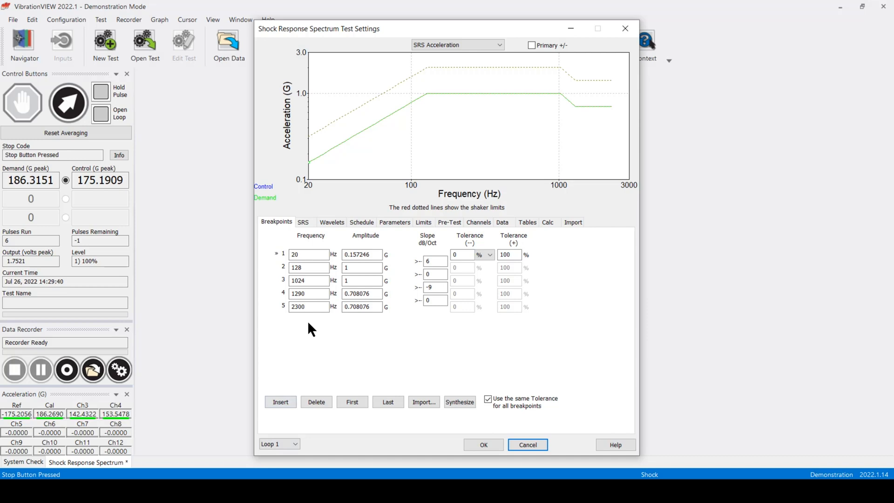
Replace all breakpoints with the clipboard envelope, starting at 100 Hz and 127.941 G
right_click(311, 328)
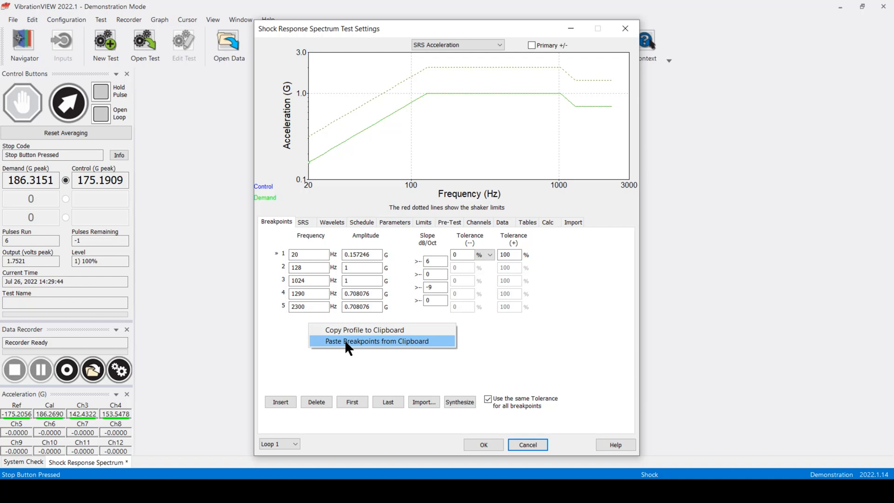
click(376, 341)
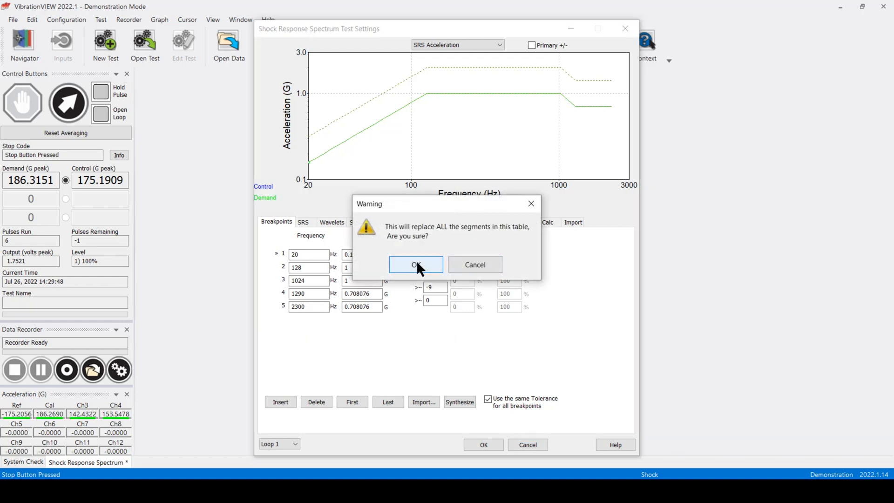
click(416, 264)
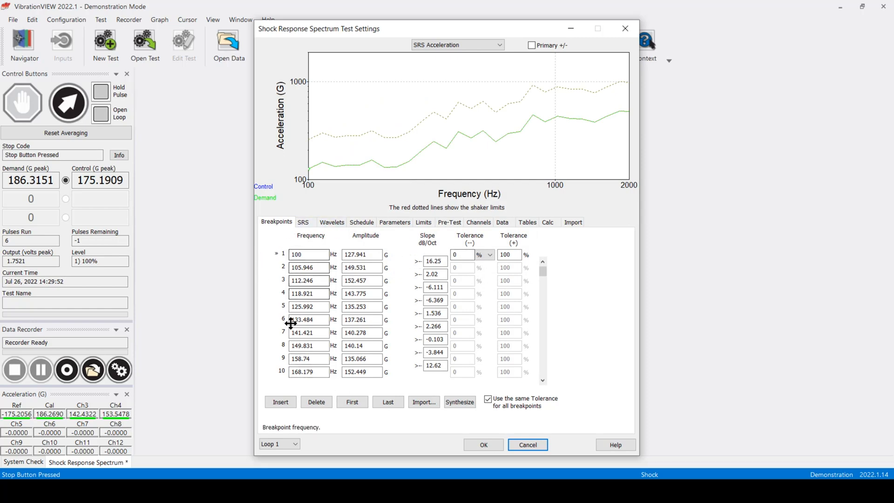
scroll(down, 3)
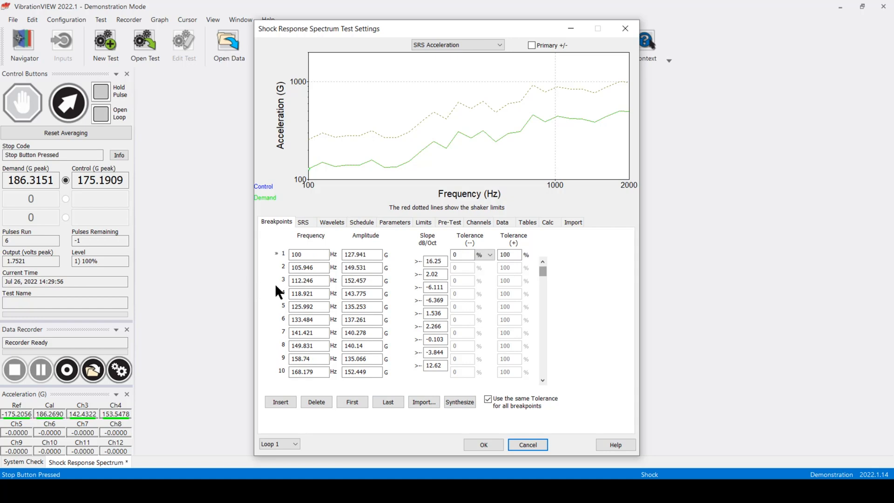
click(303, 222)
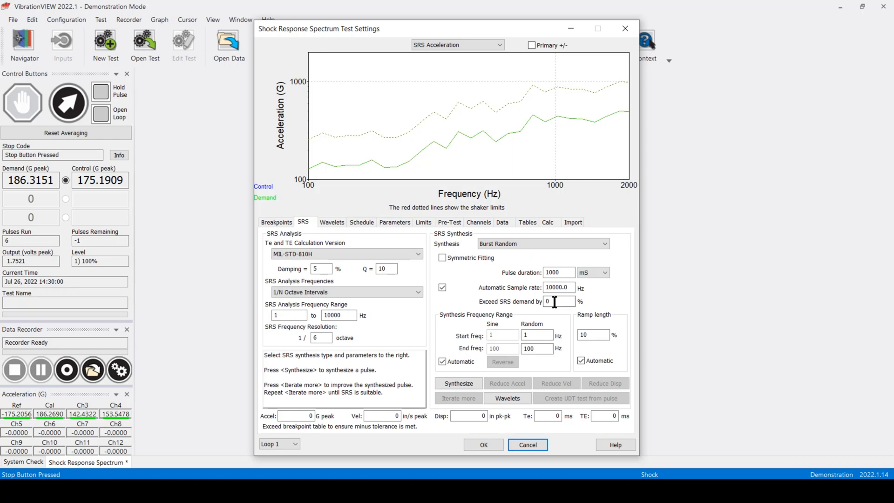
mouse_move(541, 243)
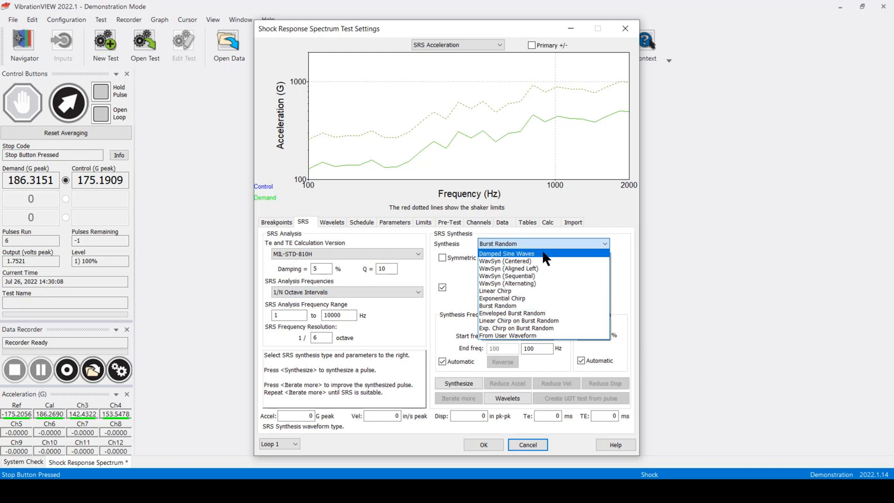
Choose Damped Sine Waves synthesis and exceed the SRS demand by 10 percent
click(506, 253)
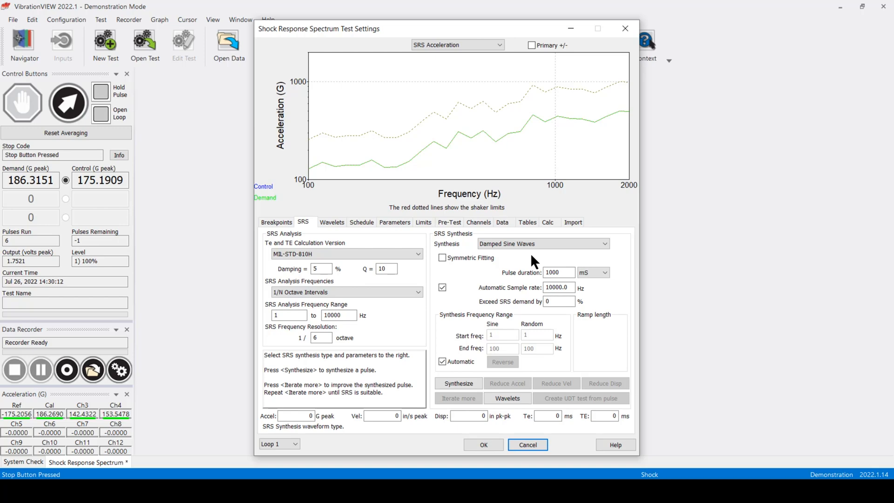
mouse_move(559, 301)
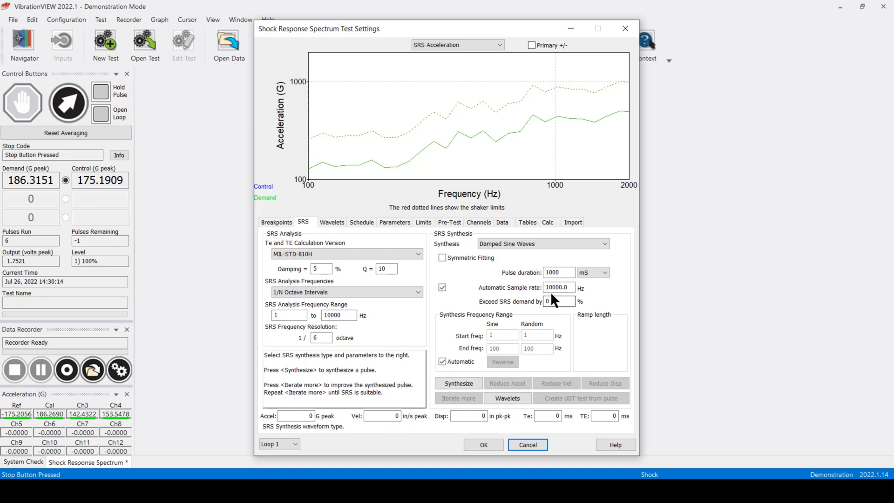
click(559, 301)
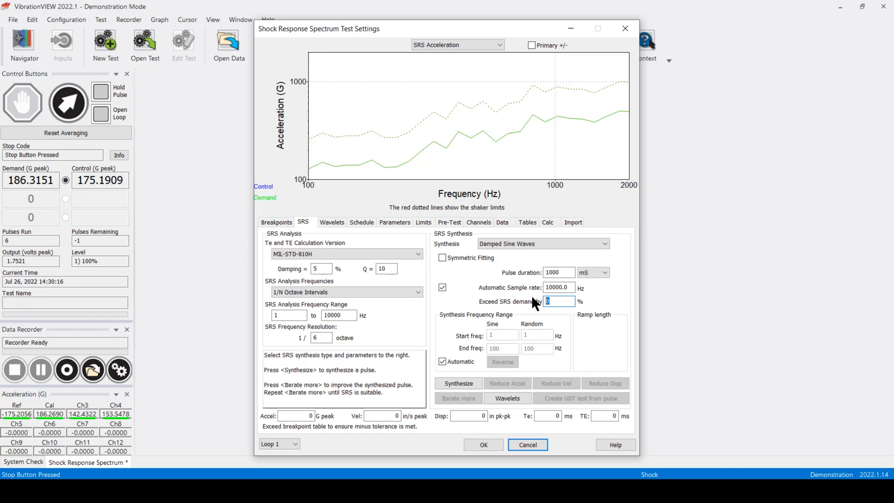
text(10)
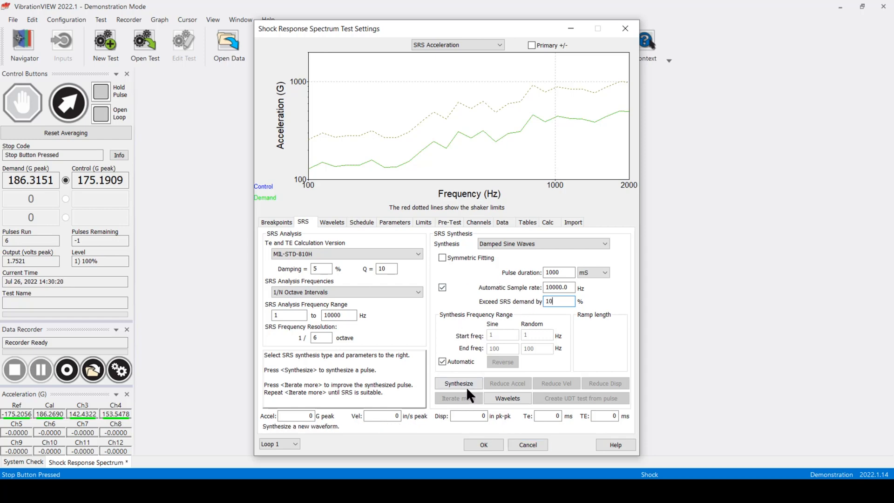
Synthesize a damped-sine pulse, iterate it three more times, then start the test
click(459, 383)
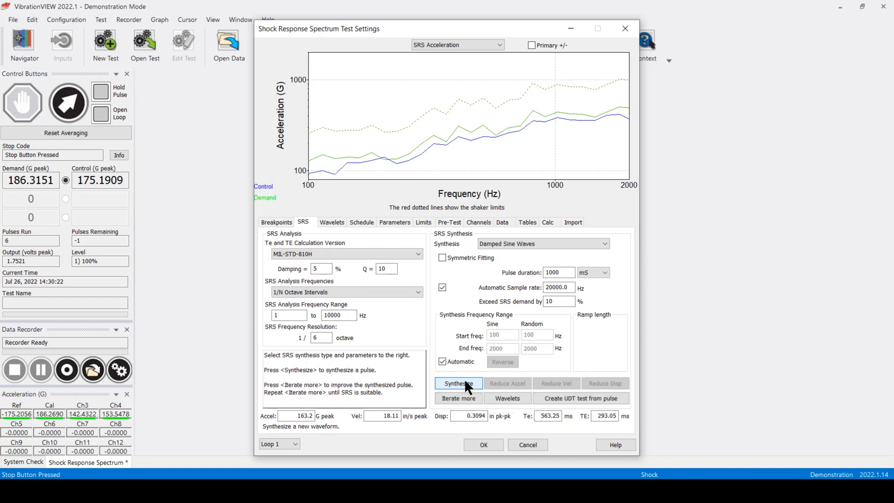
mouse_move(458, 398)
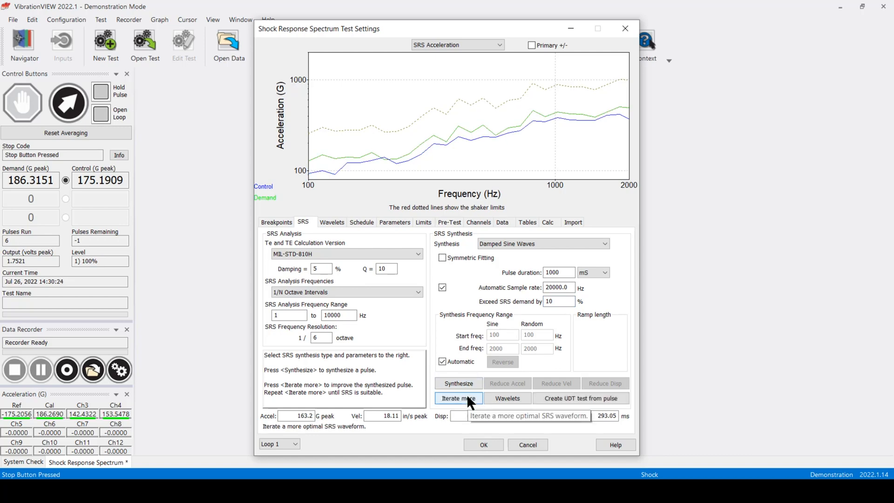
click(458, 398)
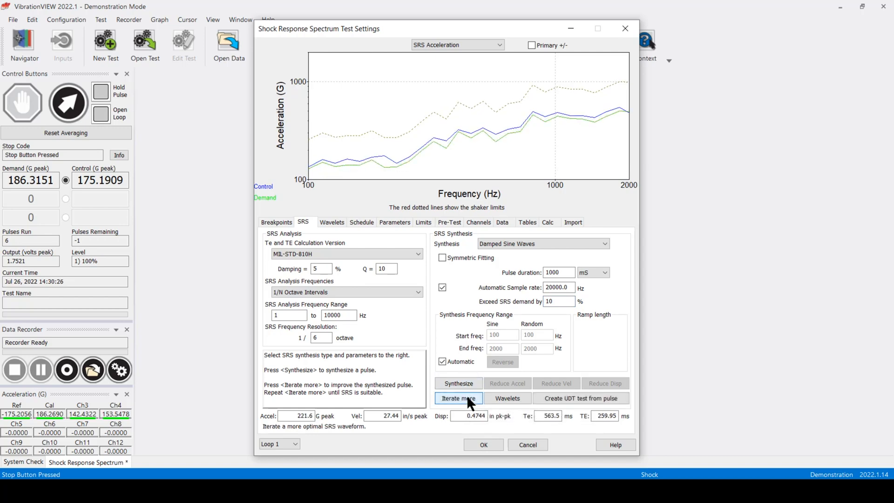
click(457, 398)
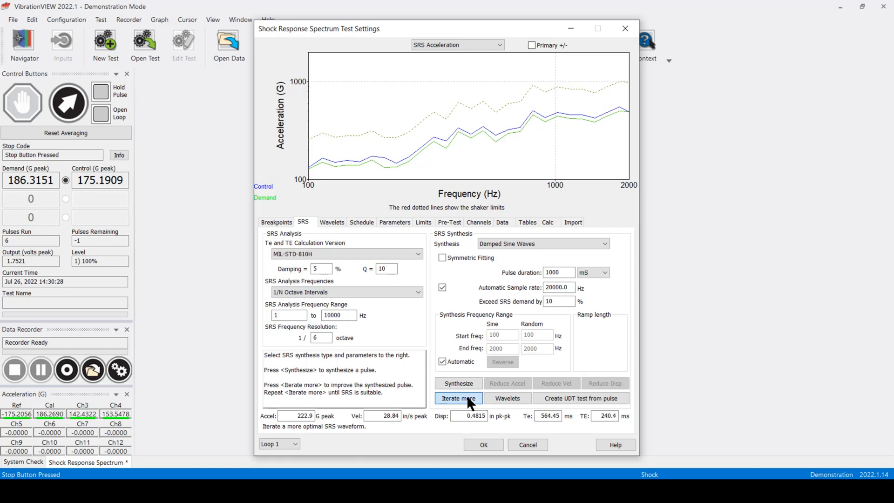
click(457, 398)
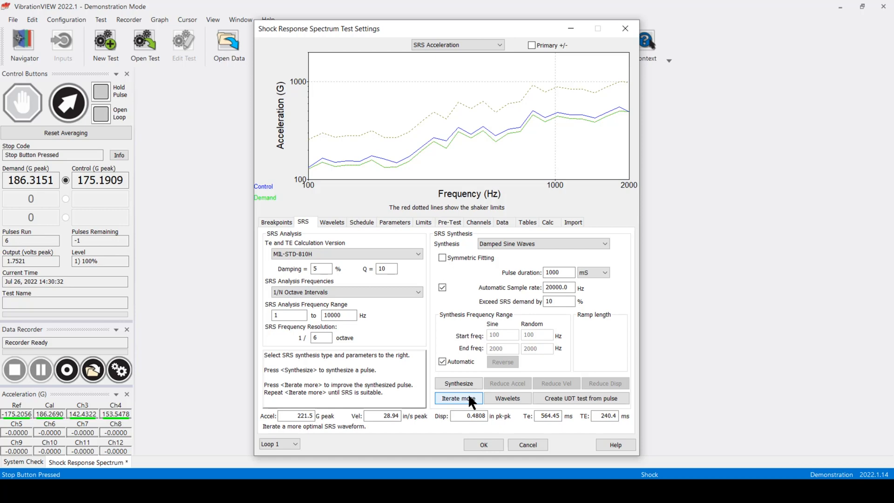
mouse_move(534, 369)
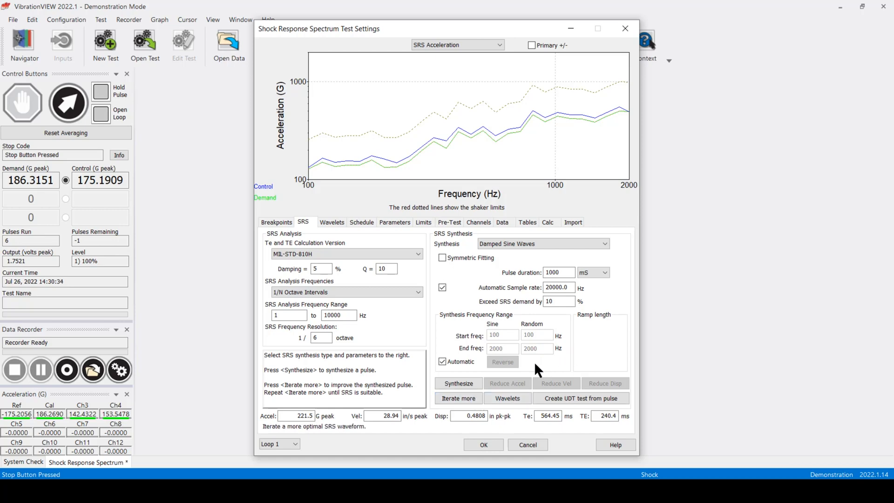
click(482, 445)
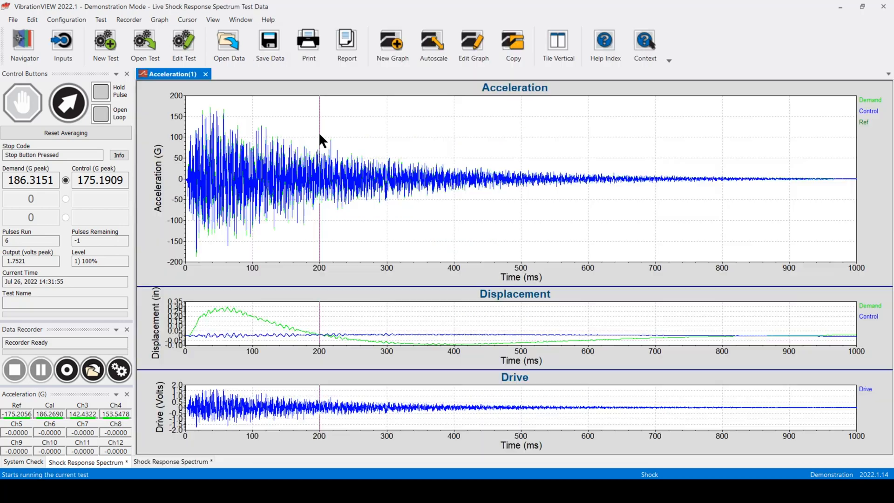